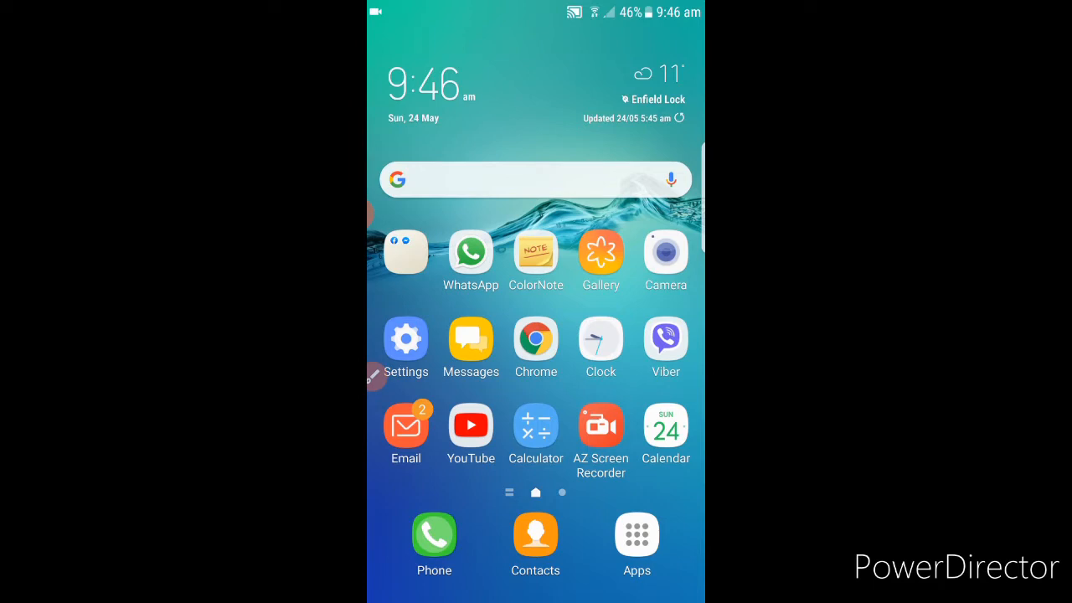
# Launch the YouTube app from the home screen.
pyautogui.click(375, 375)
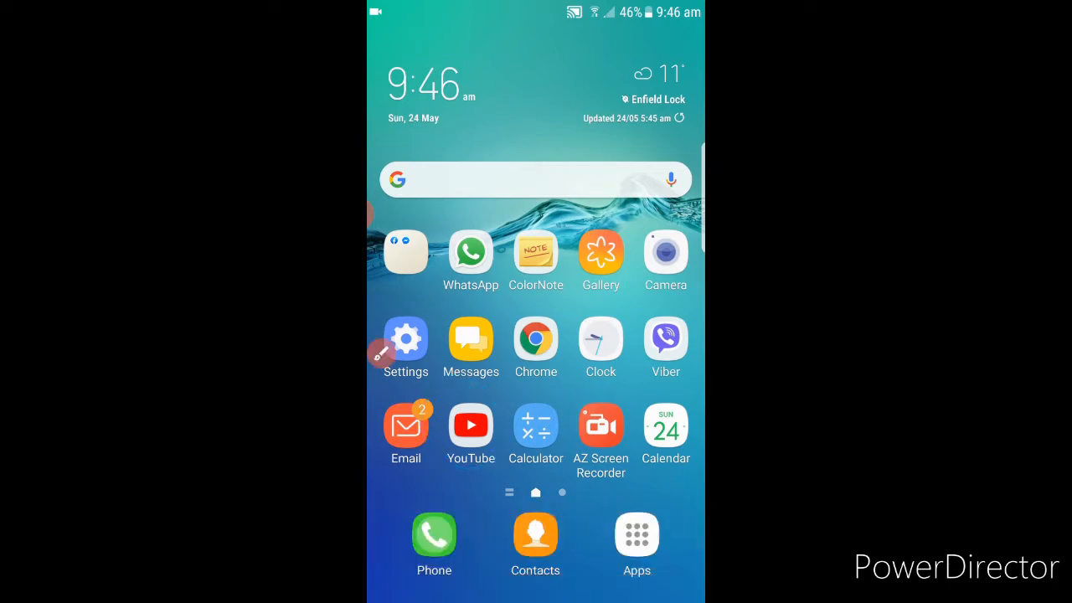
pyautogui.click(469, 425)
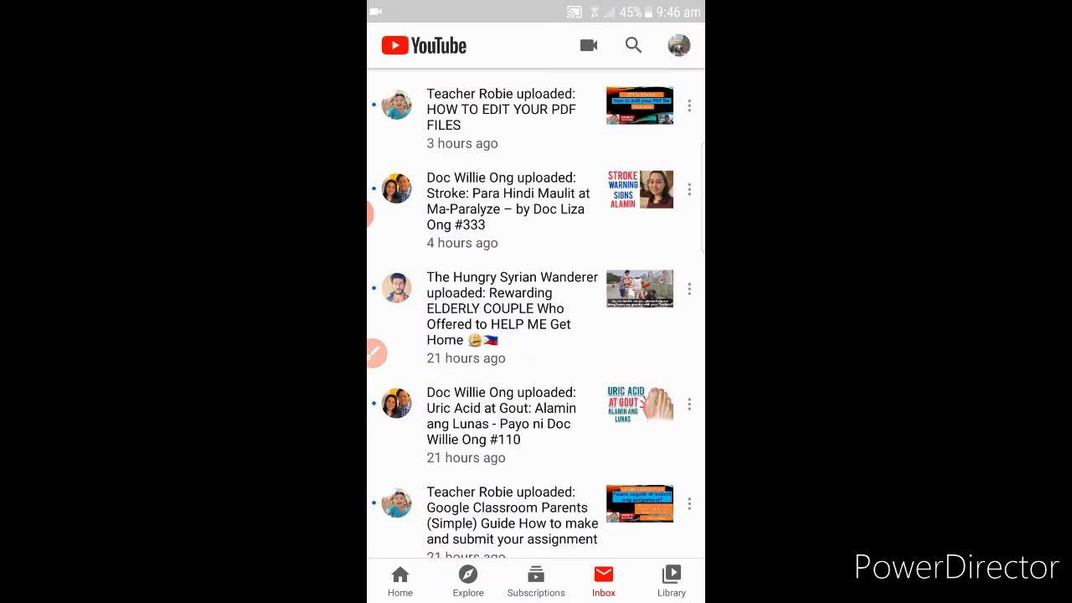
# Search YouTube for 'subscribe green screen' via the suggestion.
pyautogui.click(633, 45)
pyautogui.write('su')
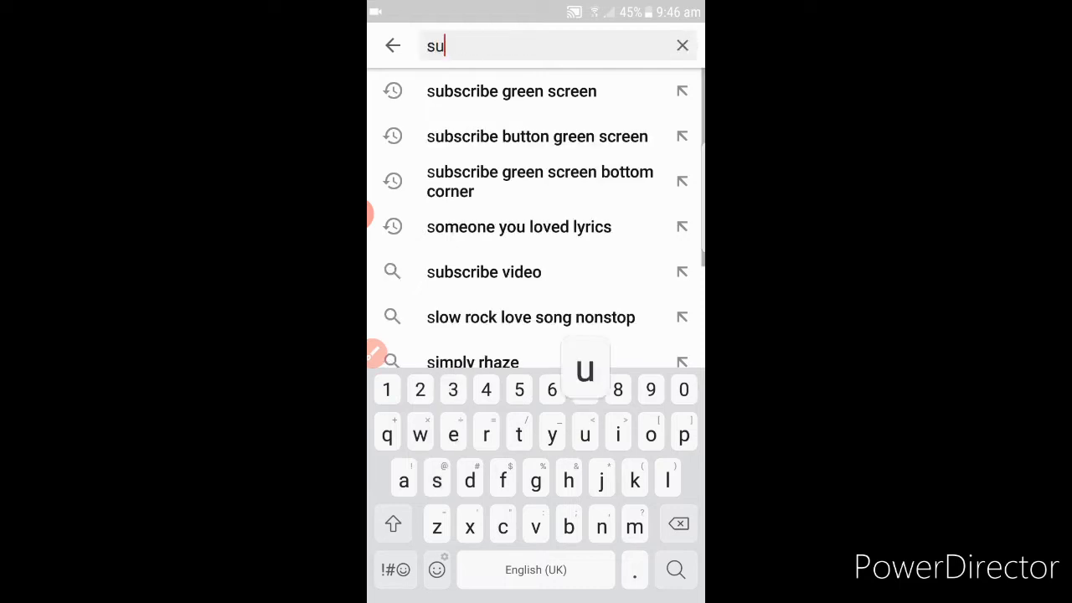
pyautogui.write('b')
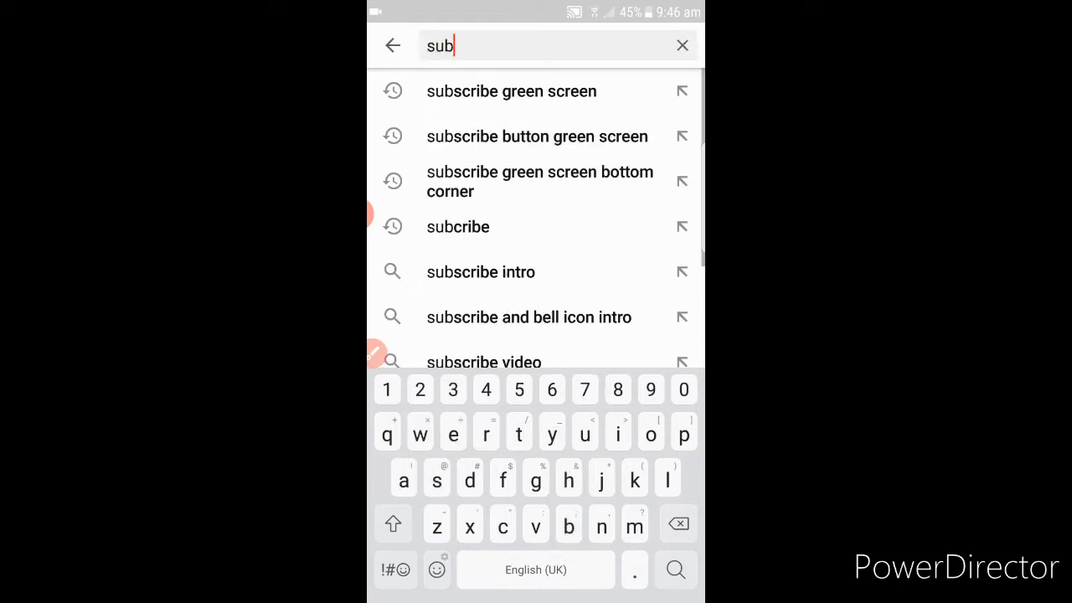
pyautogui.click(511, 90)
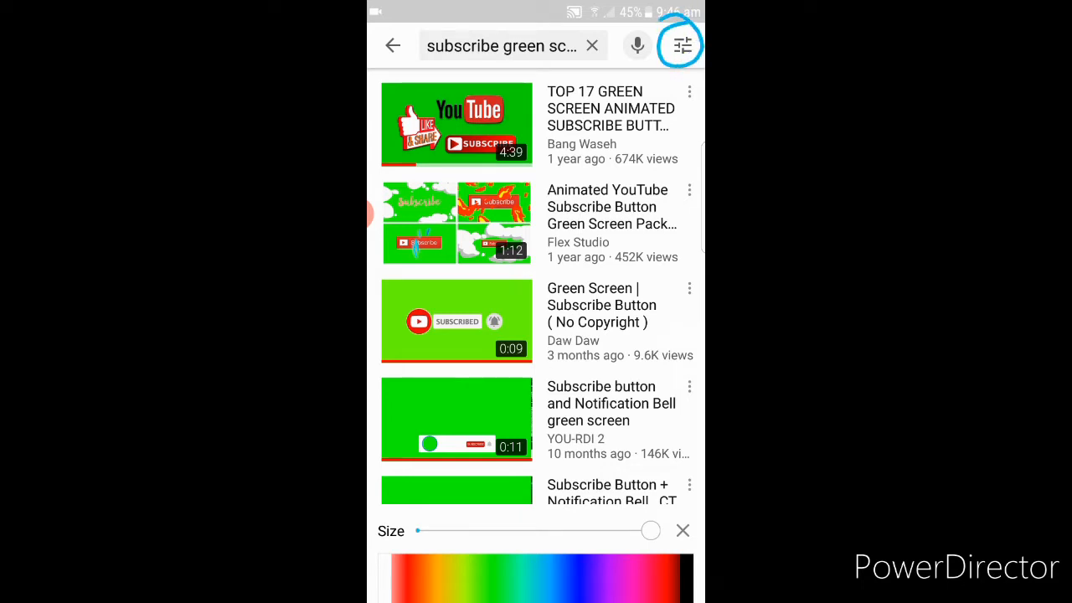
# Filter the search results to Creative Commons videos only.
pyautogui.click(681, 45)
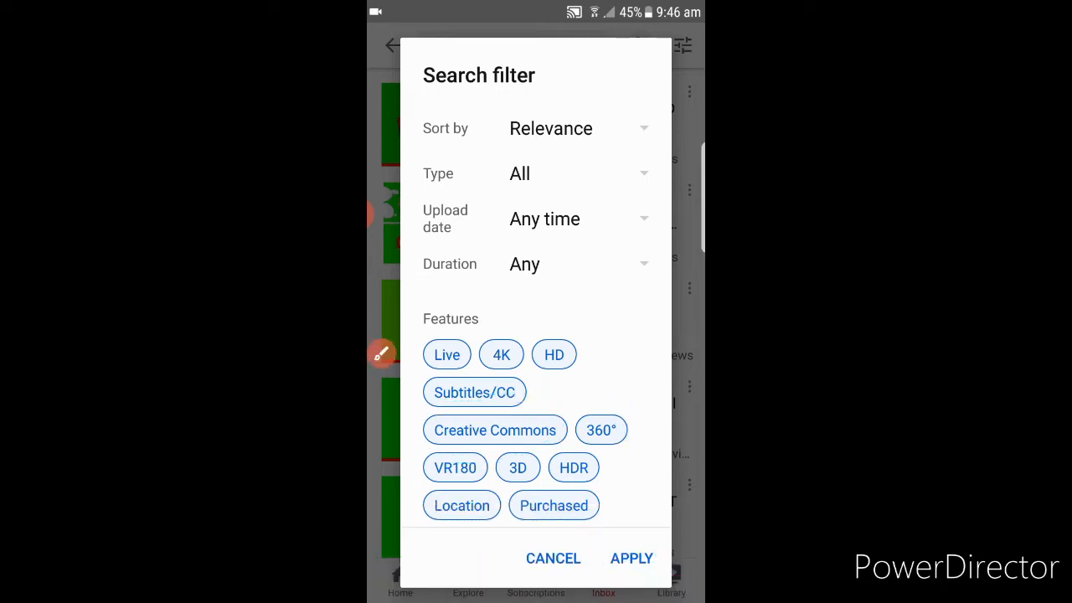
pyautogui.click(494, 429)
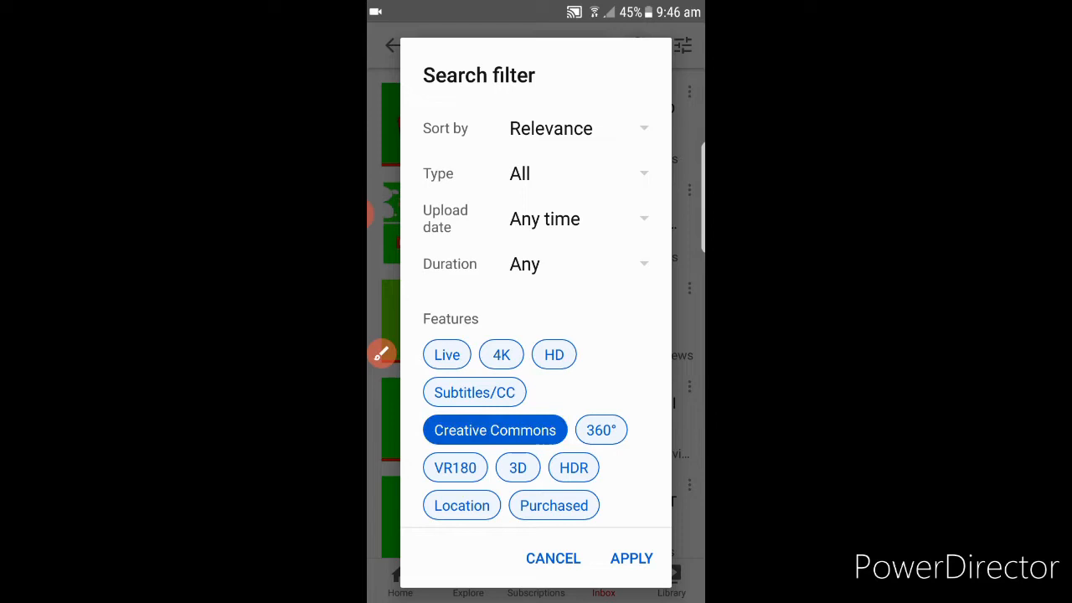
pyautogui.click(632, 557)
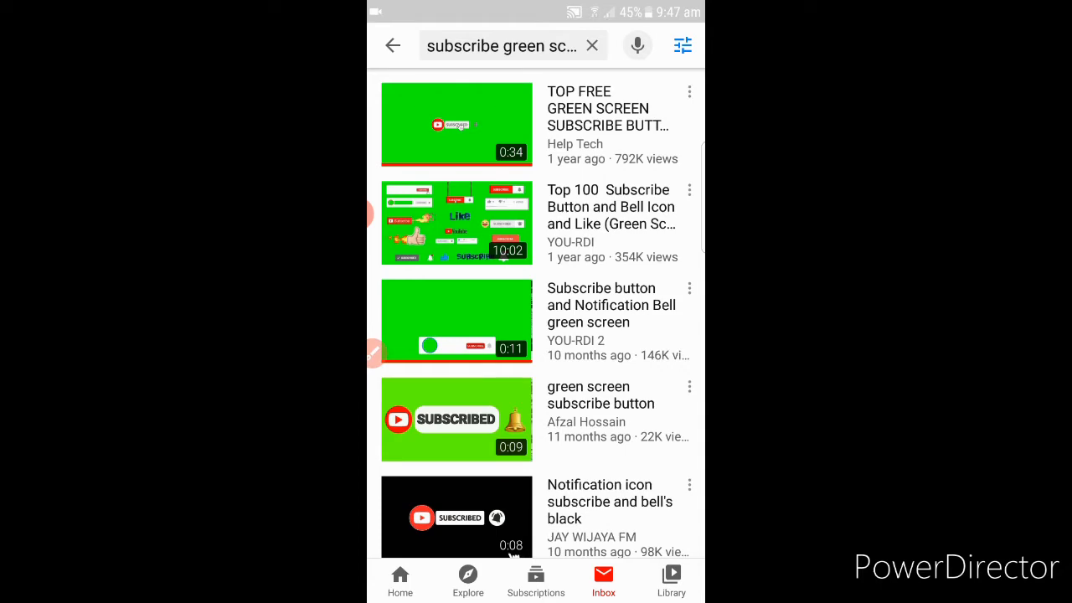
pyautogui.scroll(-3)
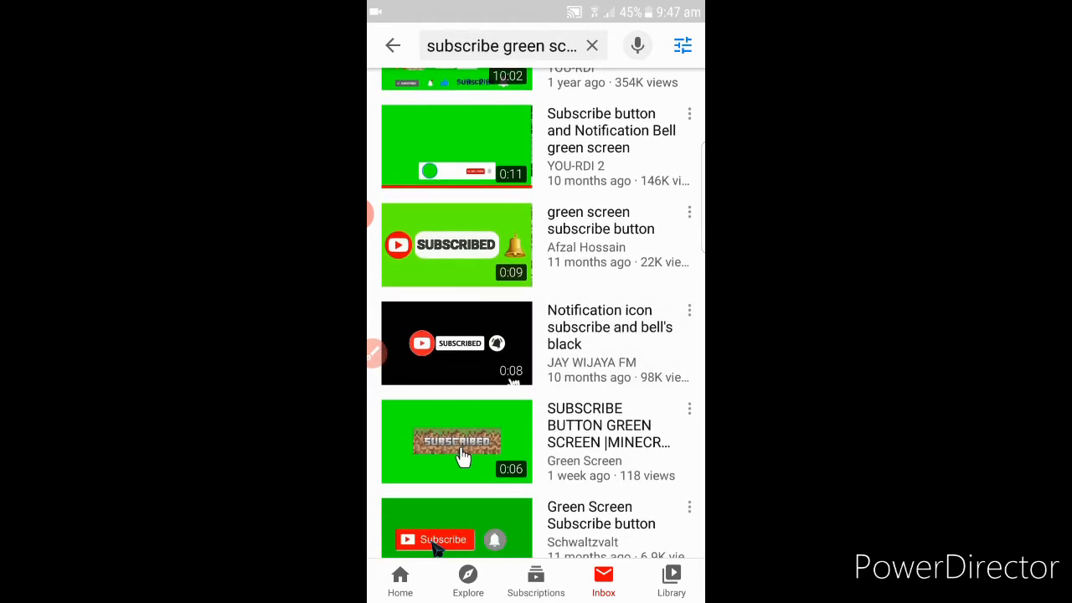
pyautogui.scroll(-3)
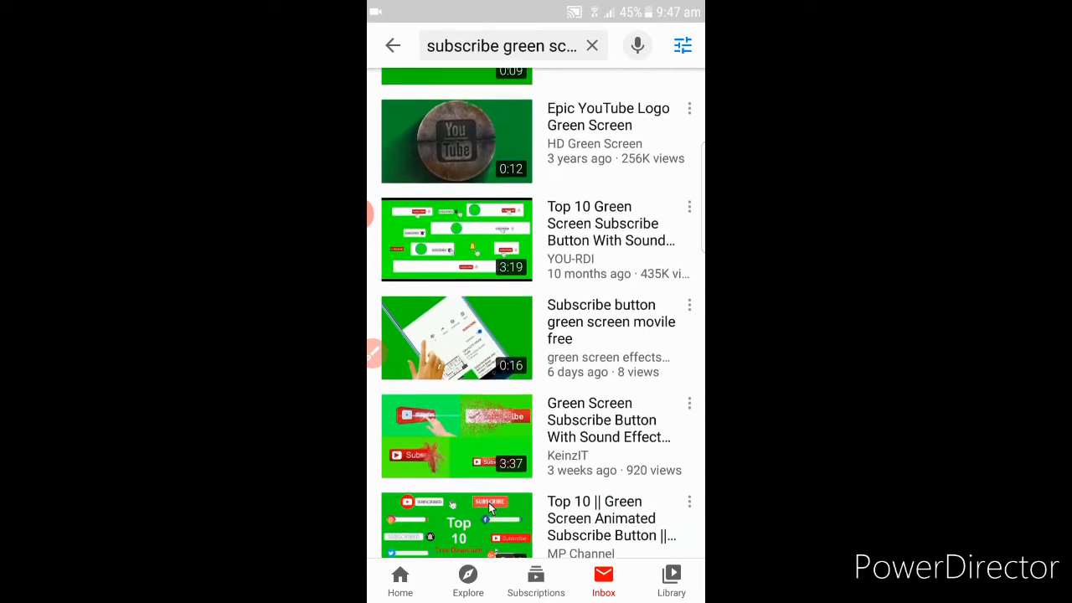
pyautogui.scroll(-3)
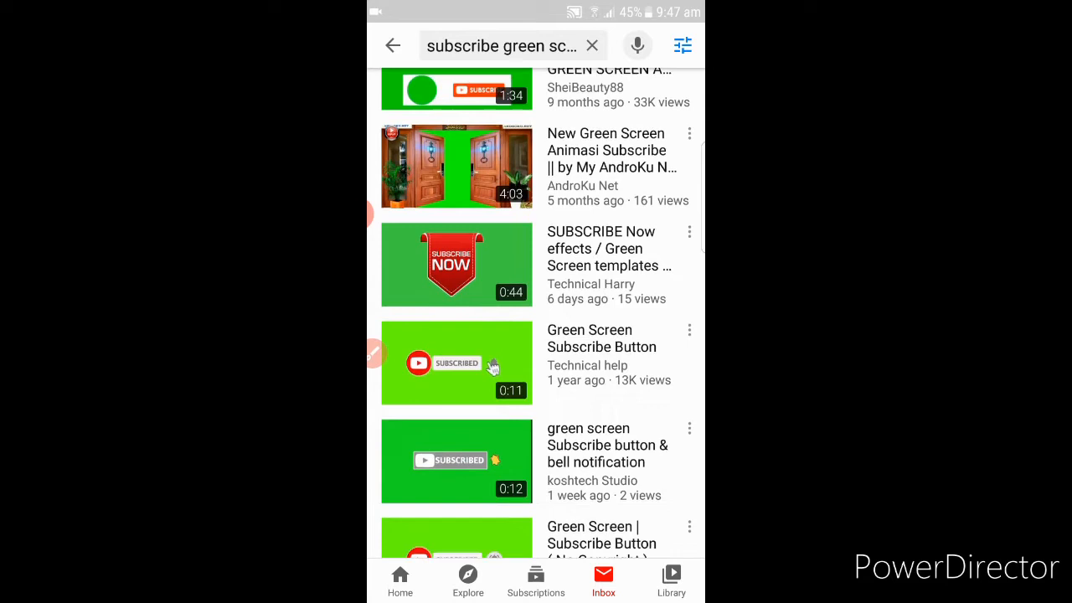
pyautogui.scroll(-3)
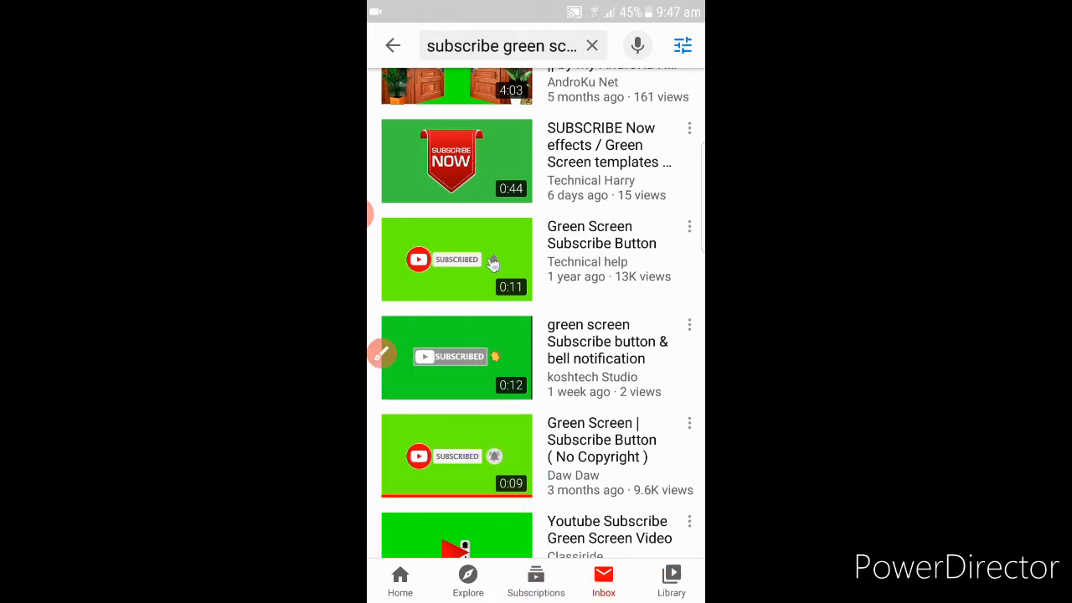
# Open 'Green Screen | Subscribe Button ( No Copyright )' and check its Creative Commons Attribution licence.
pyautogui.click(456, 455)
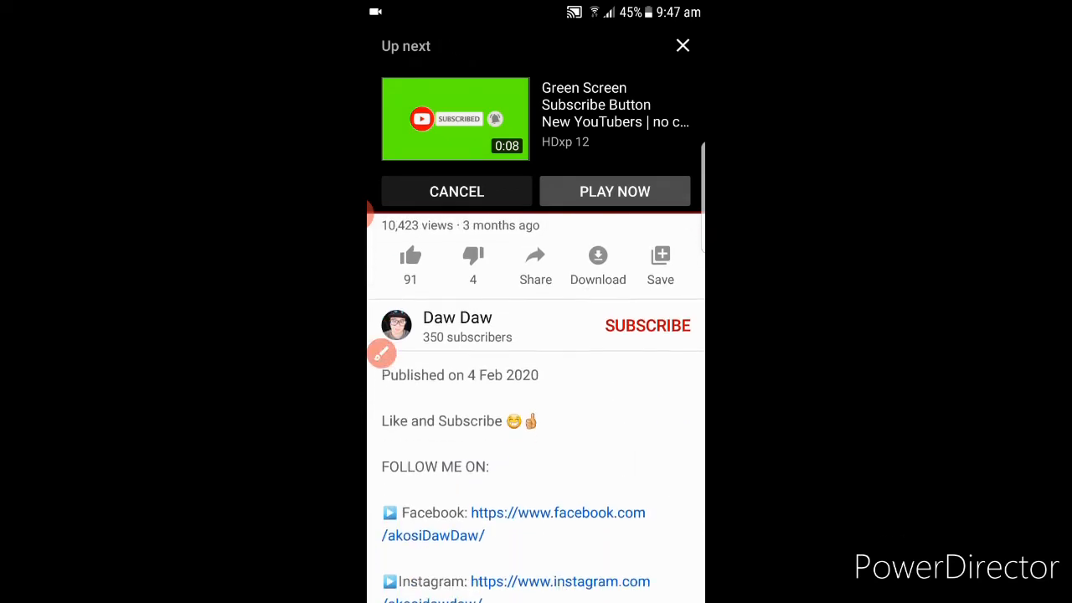
pyautogui.scroll(-3)
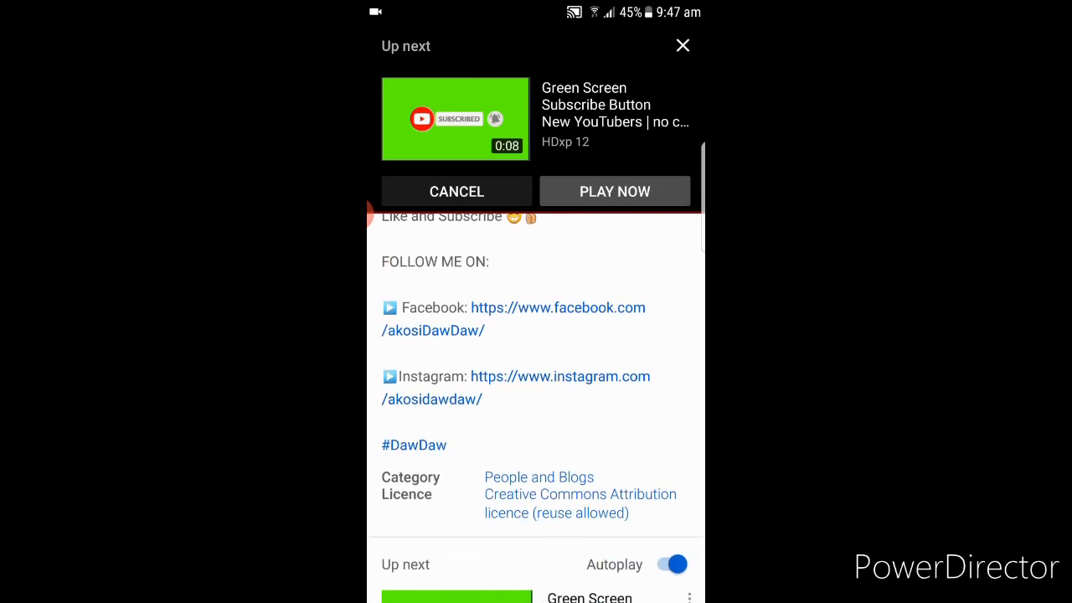
pyautogui.moveTo(385, 451); pyautogui.dragTo(650, 442)
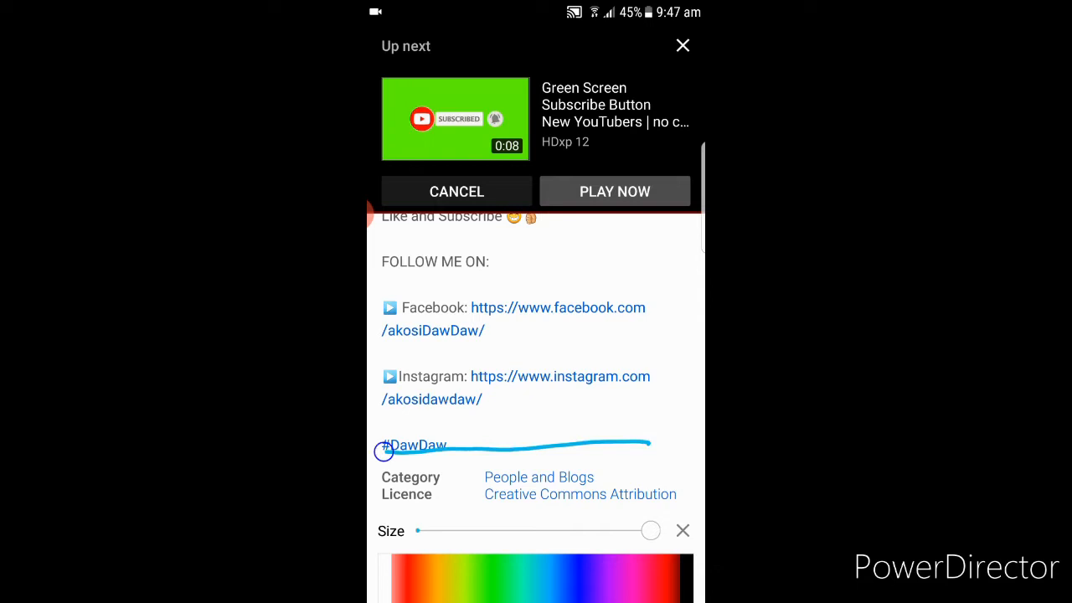
pyautogui.moveTo(383, 450); pyautogui.dragTo(643, 437)
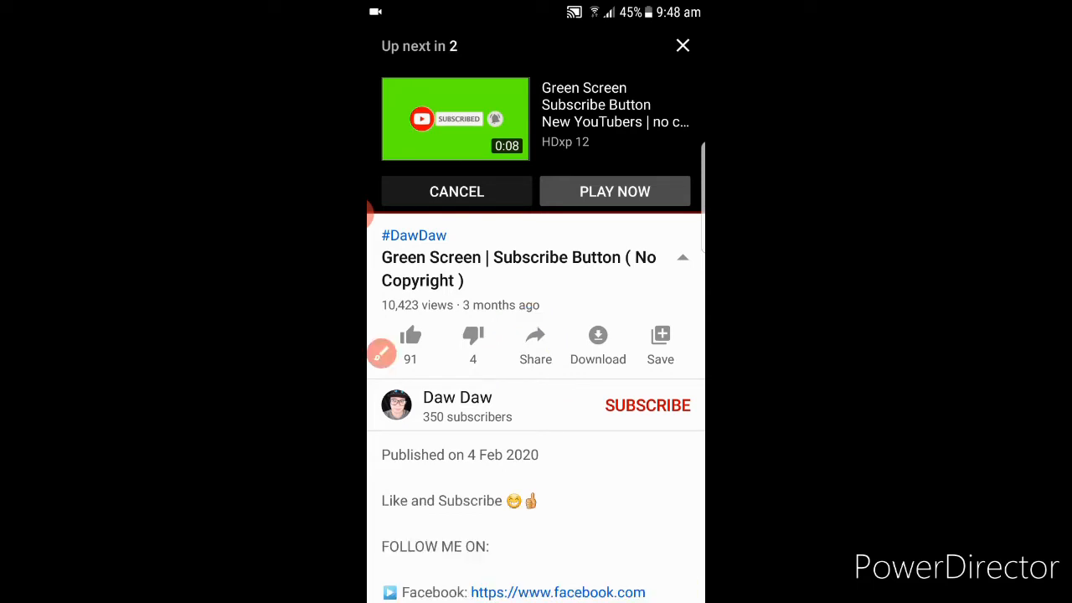
# Copy the video's share link, return home and get a Google search ready in Chrome.
pyautogui.click(615, 191)
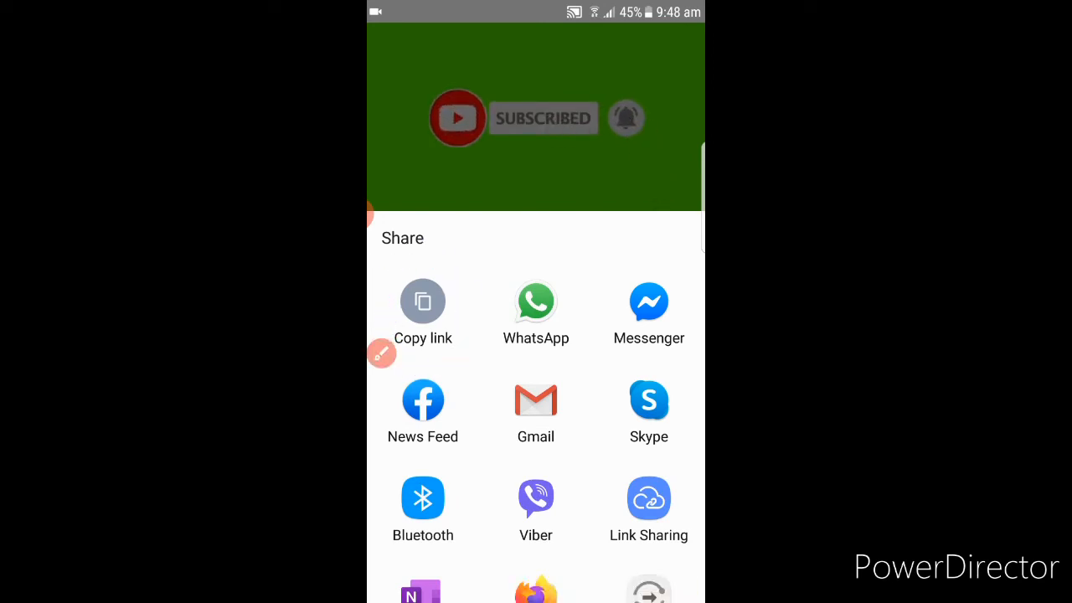
pyautogui.click(423, 315)
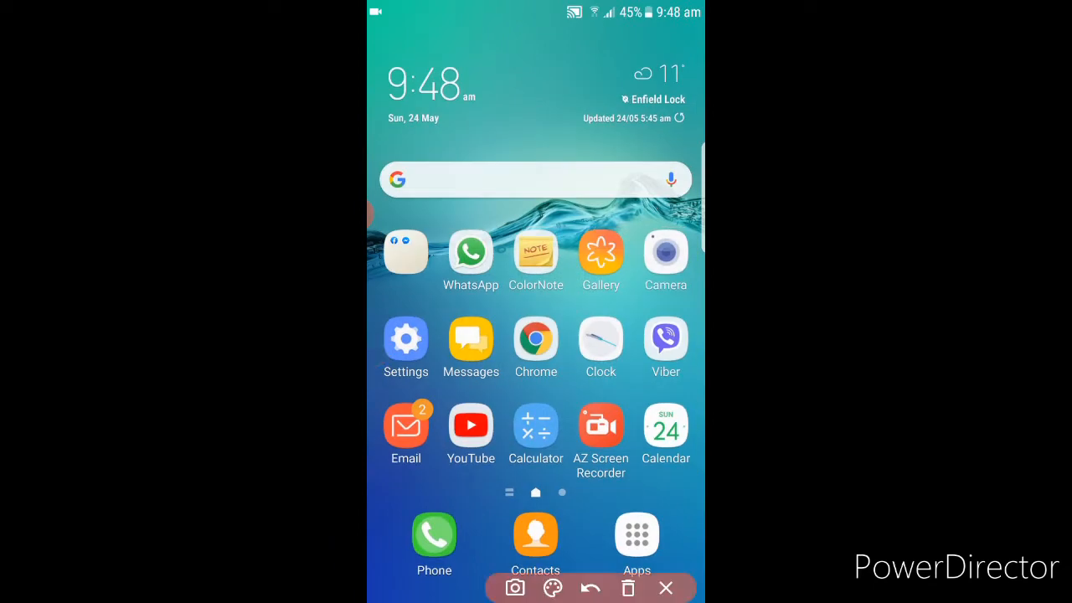
pyautogui.click(553, 587)
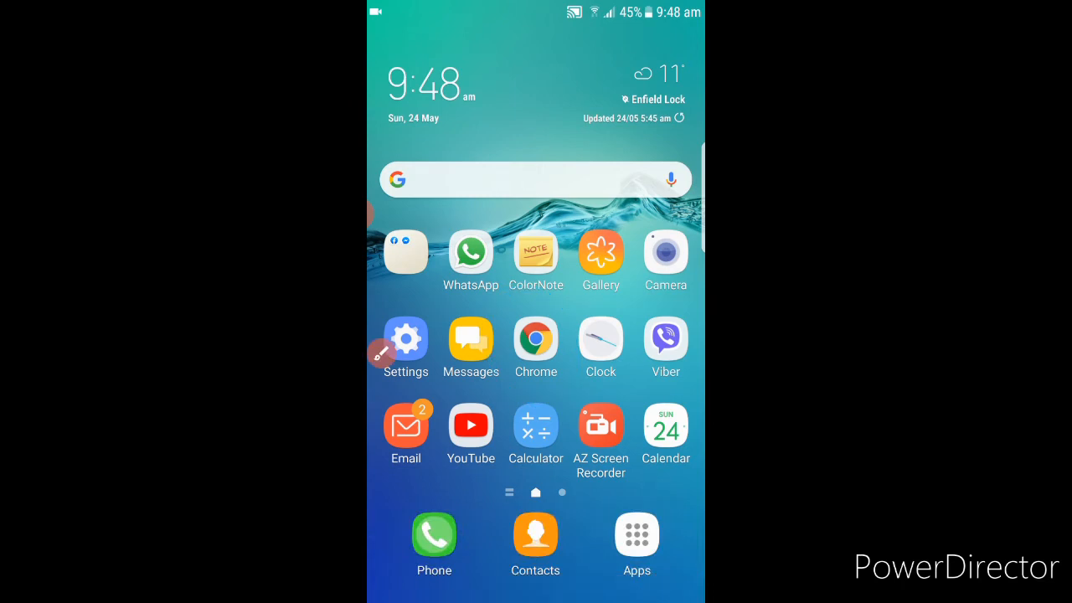
pyautogui.click(536, 179)
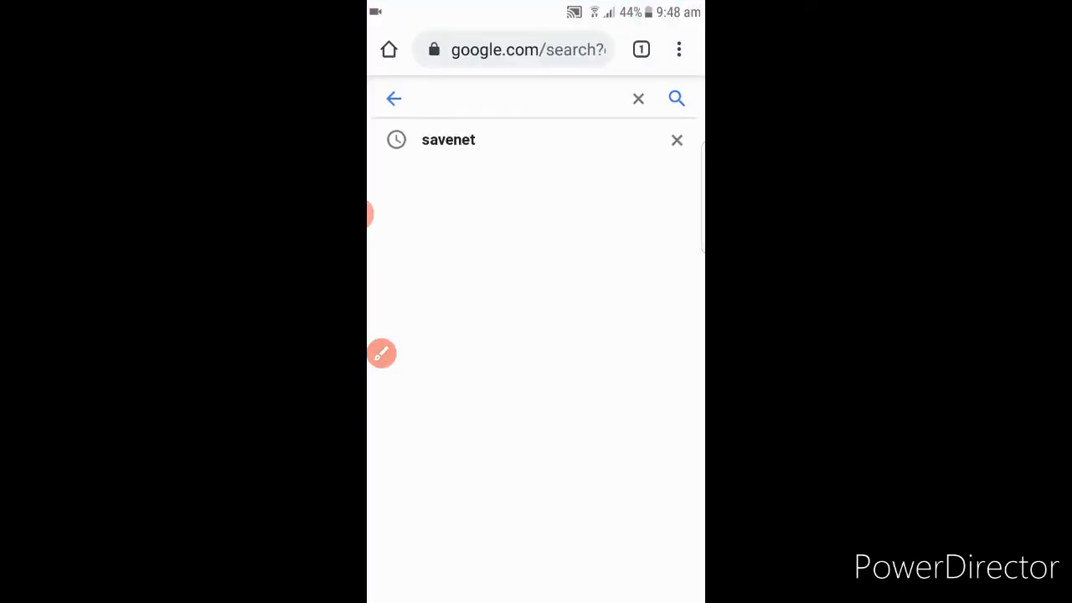
# Search Google for 'savenet' and open the en.savefrom.net downloader page.
pyautogui.click(519, 97)
pyautogui.write('sa')
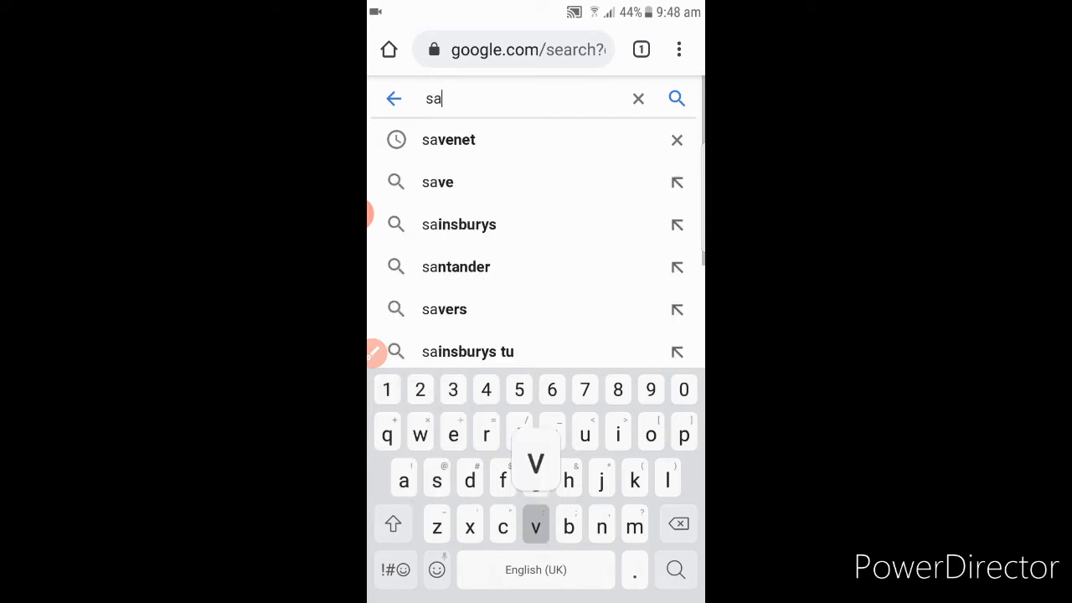
pyautogui.click(449, 141)
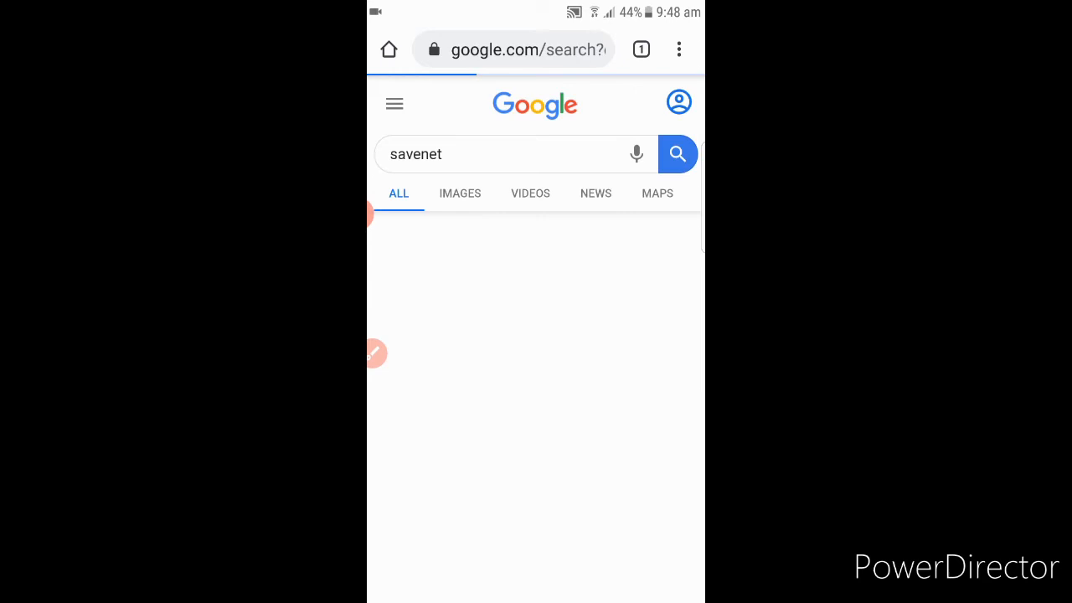
pyautogui.click(676, 154)
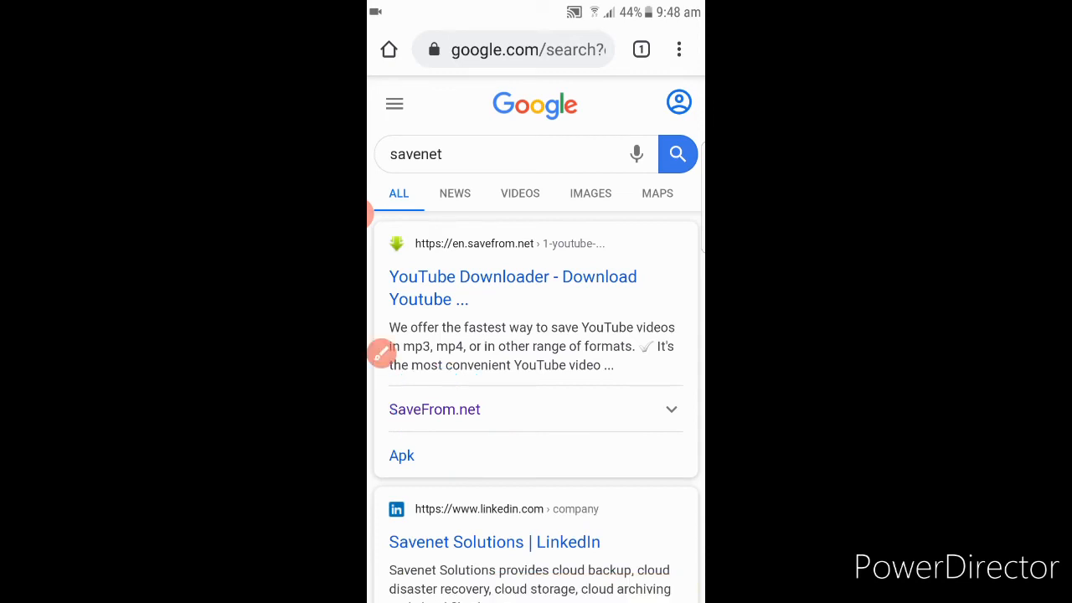
pyautogui.click(512, 289)
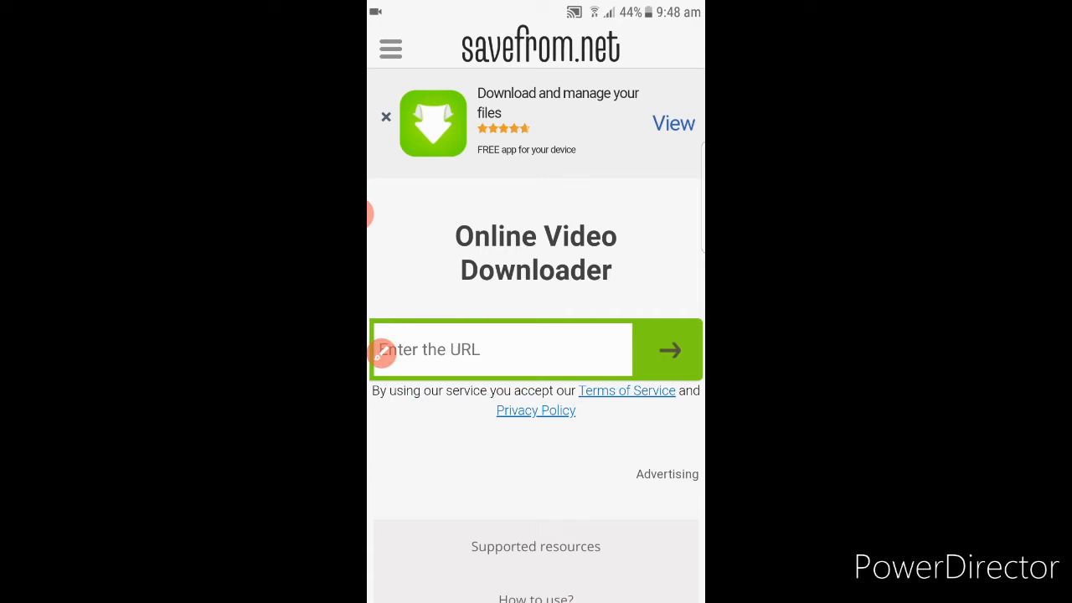
# Paste the YouTube link into savefrom.net and download the video as MP4 720.
pyautogui.click(502, 350)
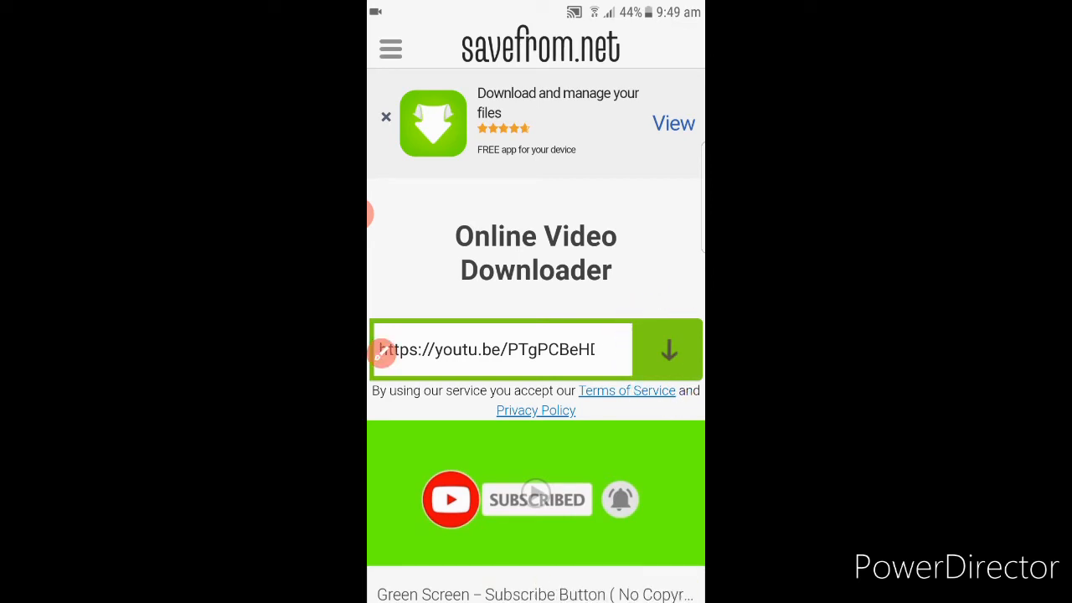
pyautogui.click(670, 350)
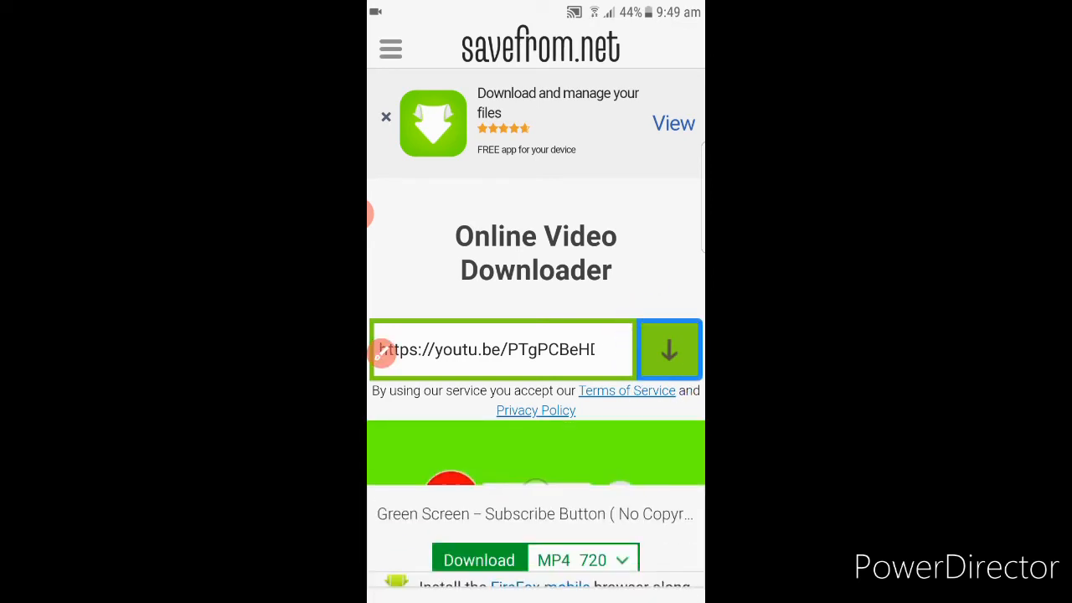
pyautogui.scroll(-3)
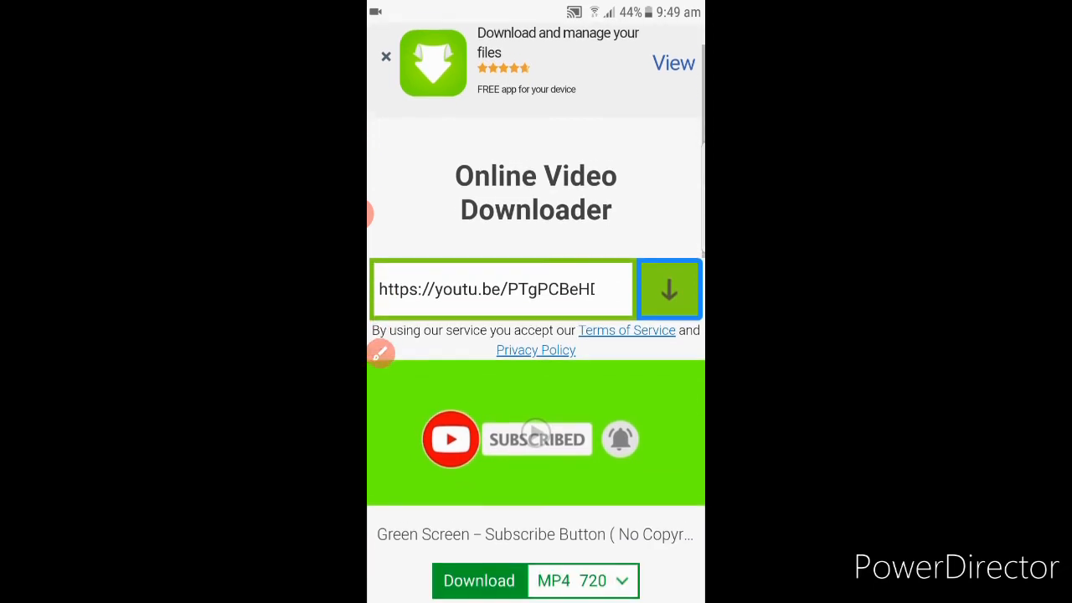
pyautogui.scroll(-3)
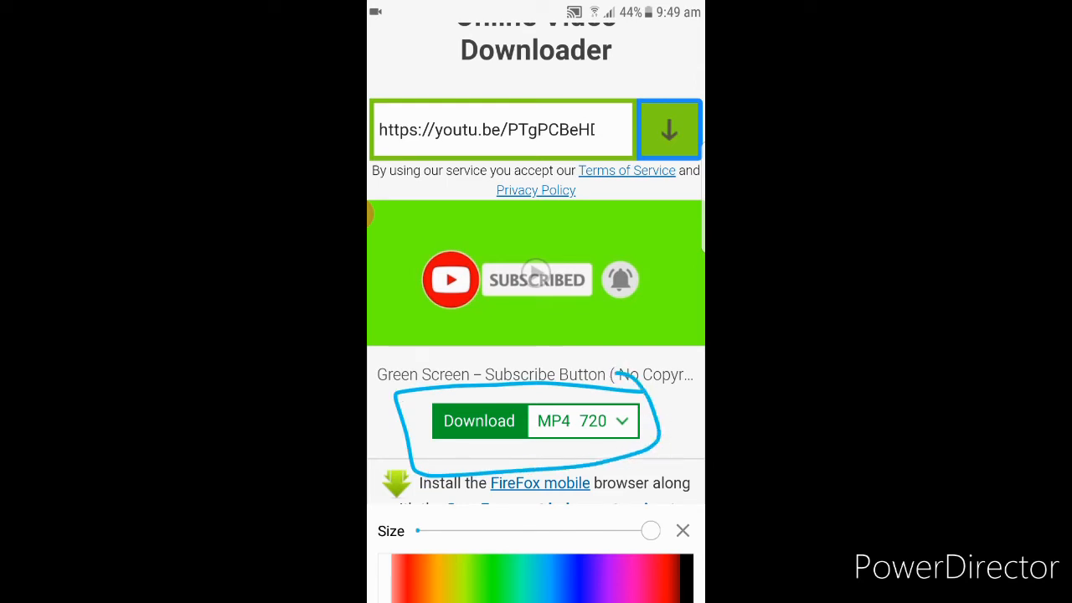
pyautogui.click(683, 529)
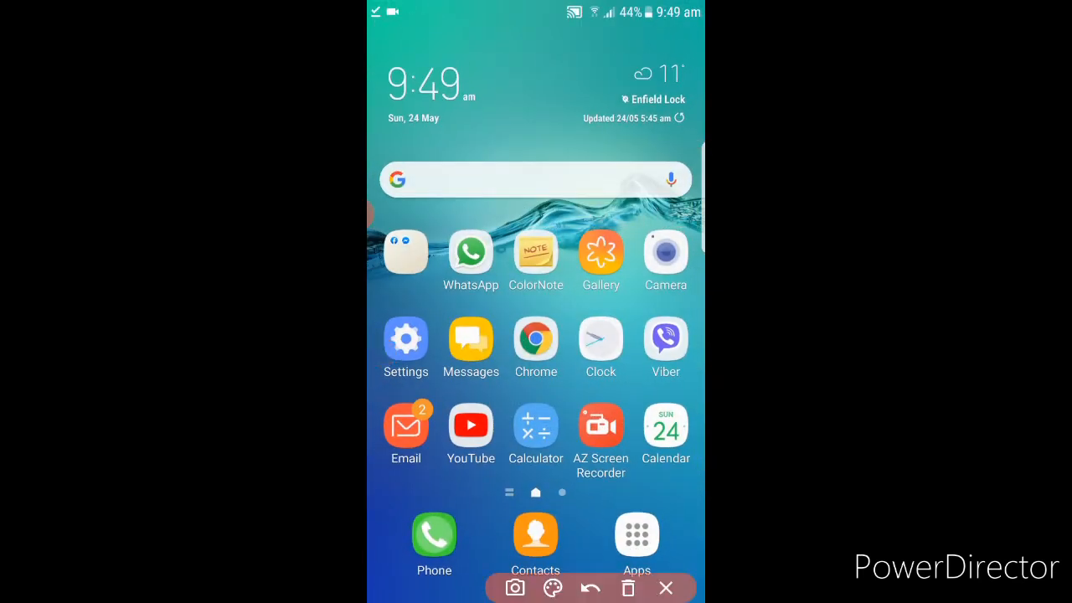
pyautogui.click(553, 586)
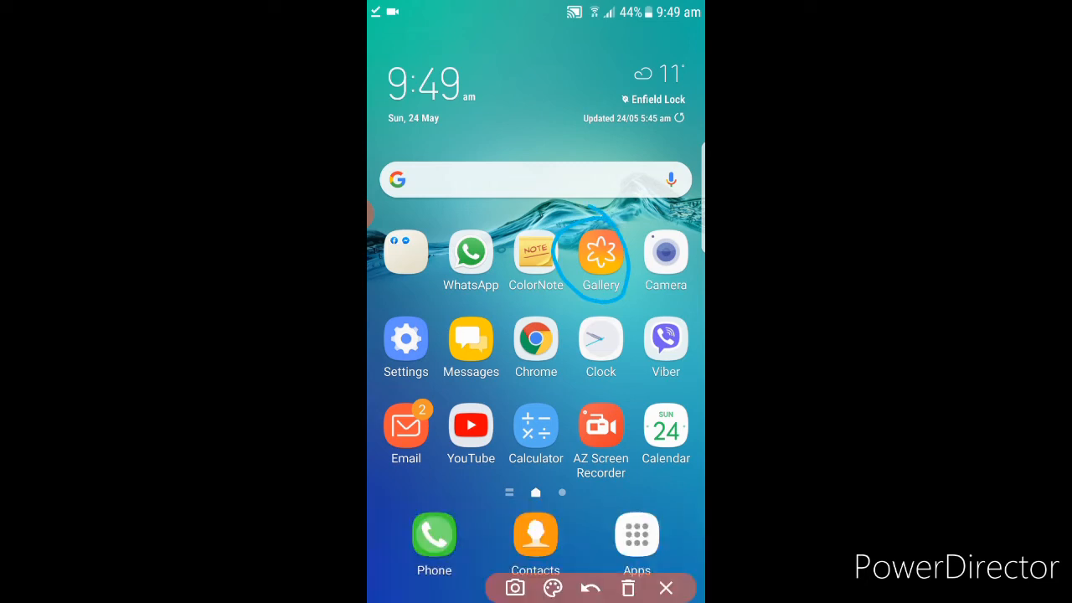
pyautogui.click(589, 587)
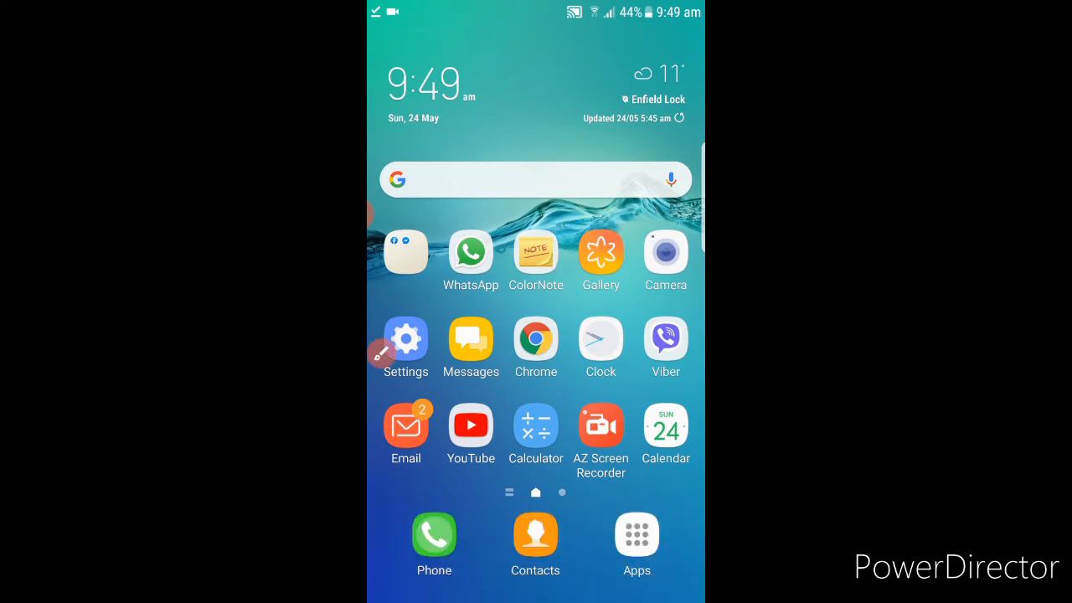
pyautogui.click(599, 253)
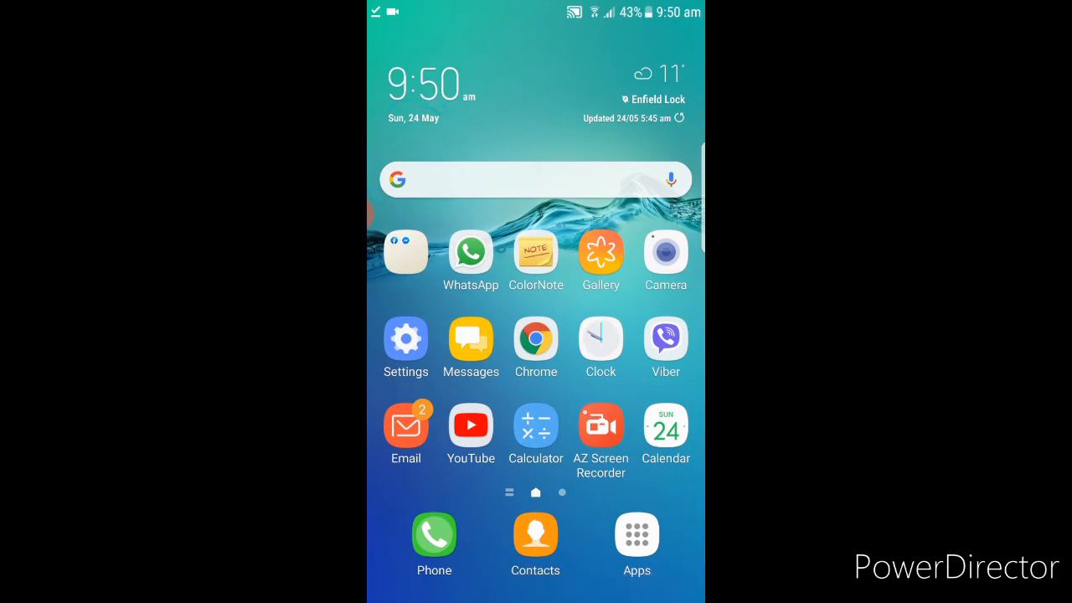
pyautogui.click(599, 254)
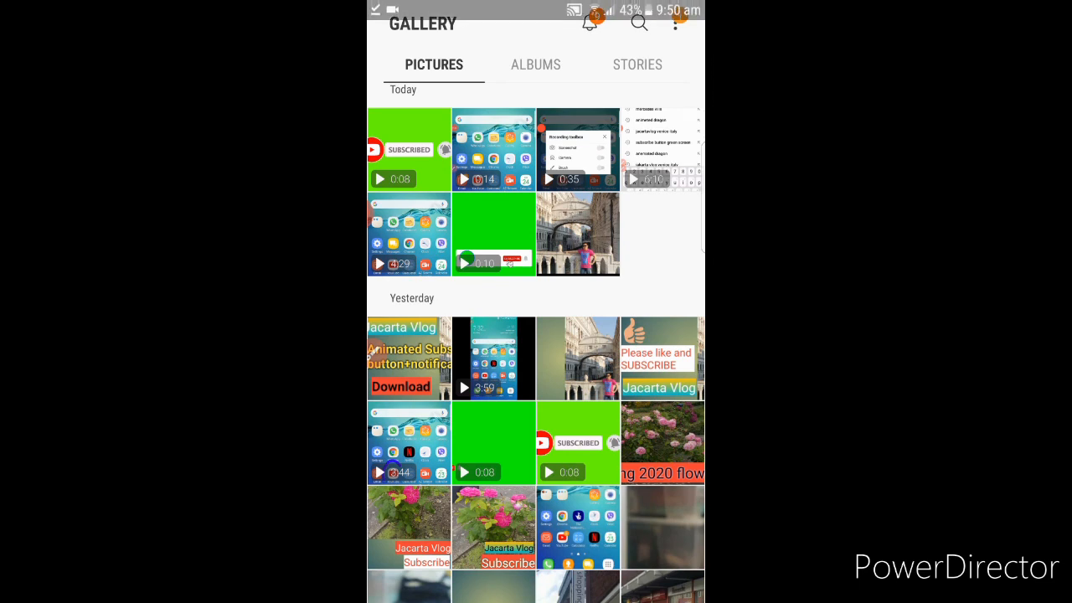